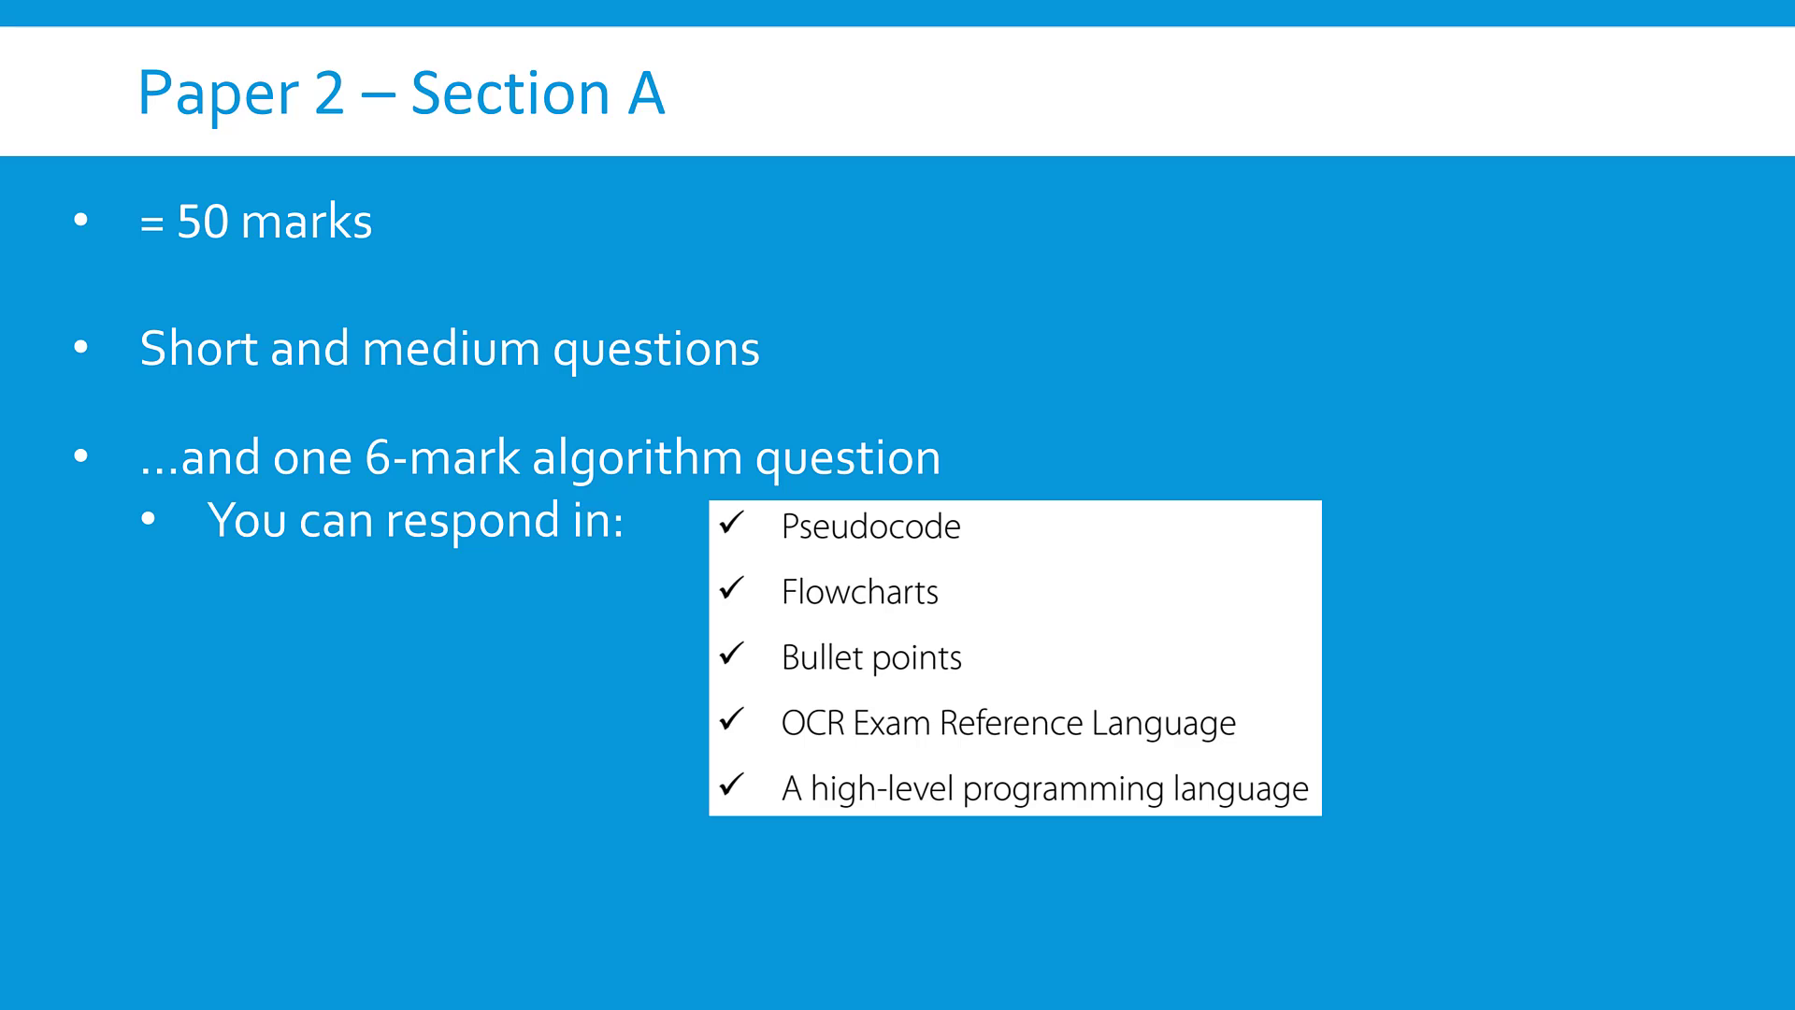
Step: Advance past the Paper 2 Section B slide to the How to prepare for Paper 2 slide
key("Right")
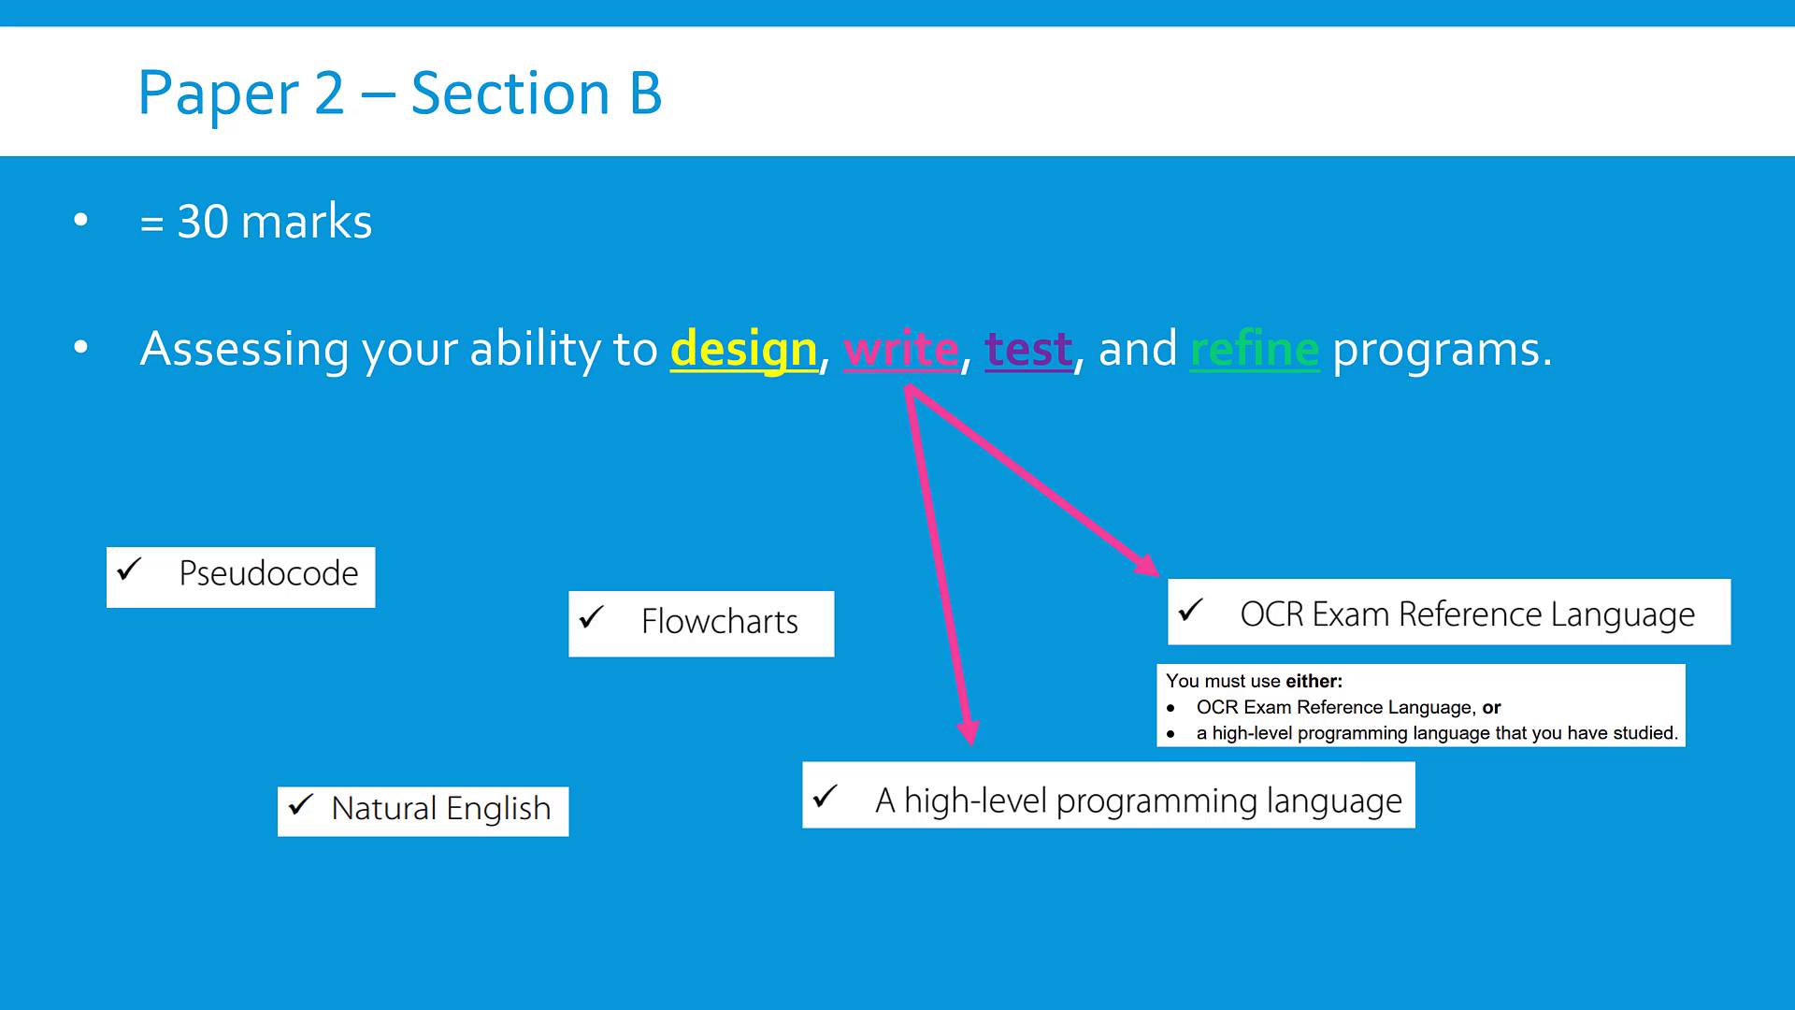
key("Right")
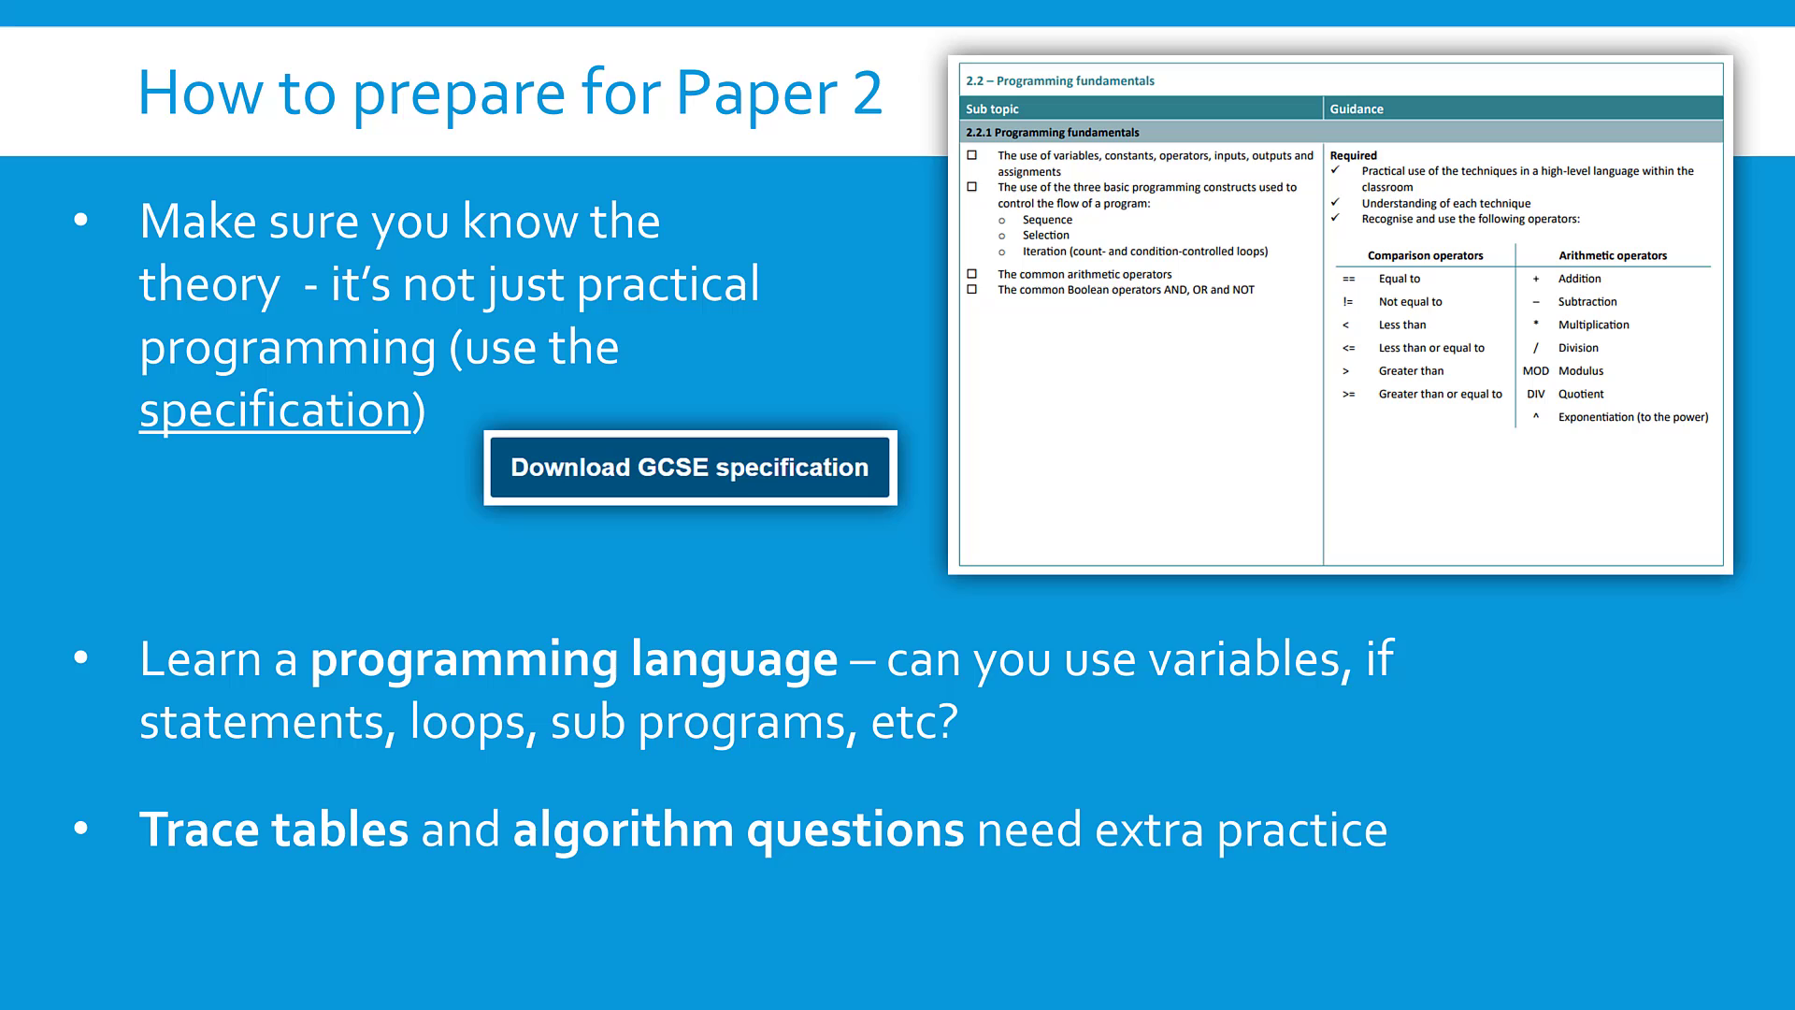
Step: Advance from the preparation advice to the Using My Videos slide with the J277 Paper 2 playlist
key("Right")
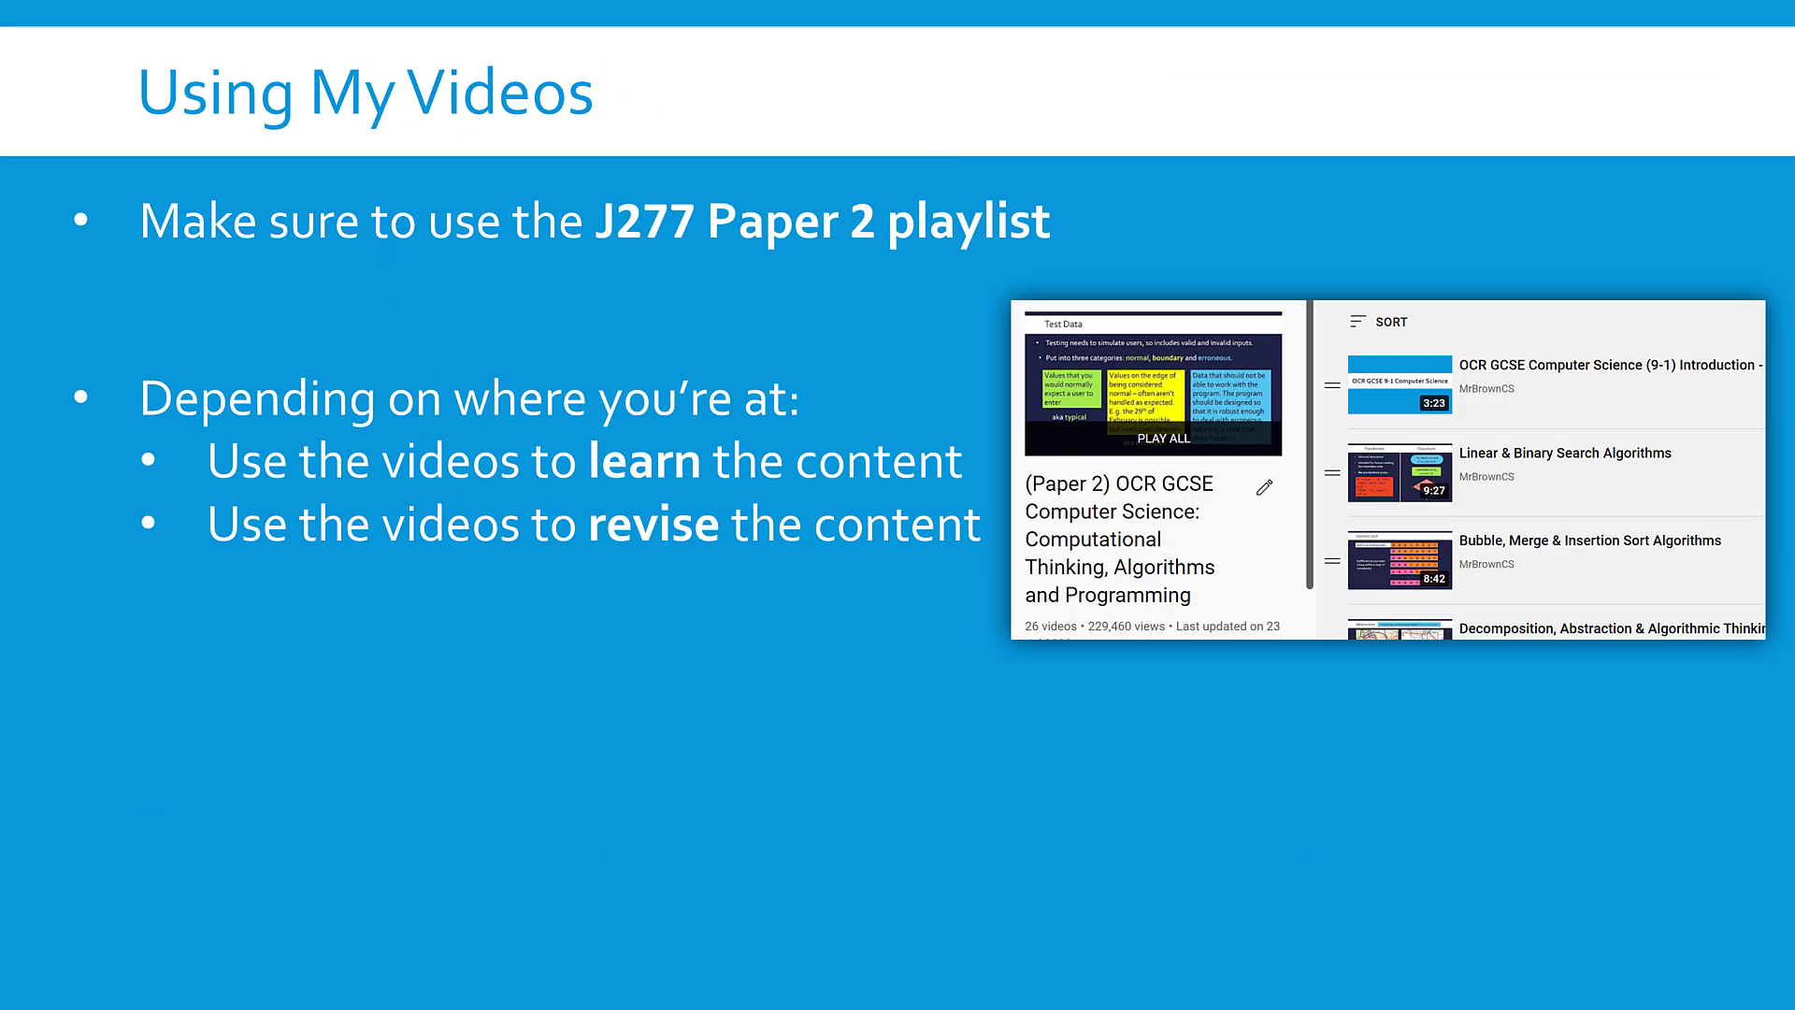